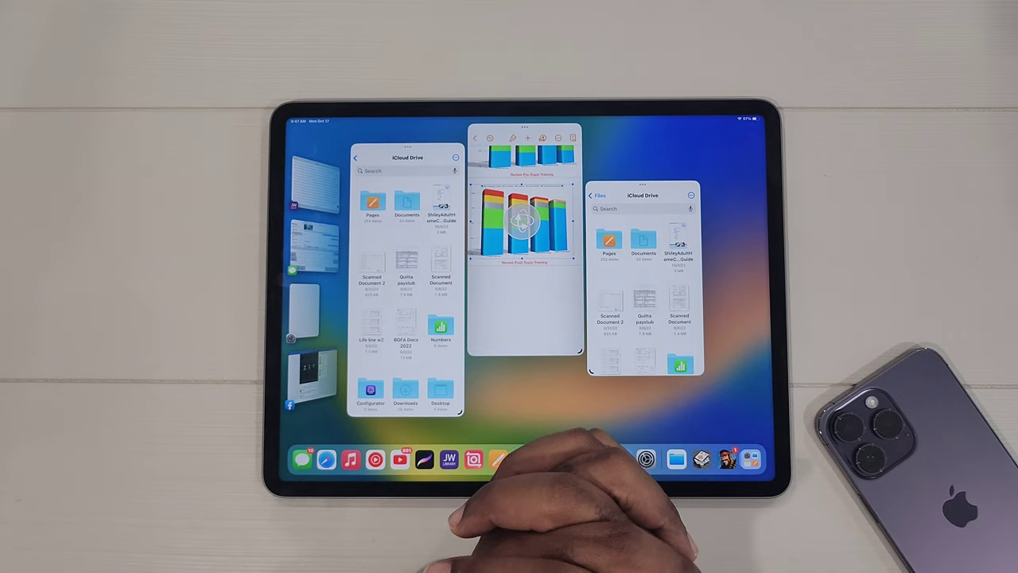
pyautogui.moveTo(557, 493)
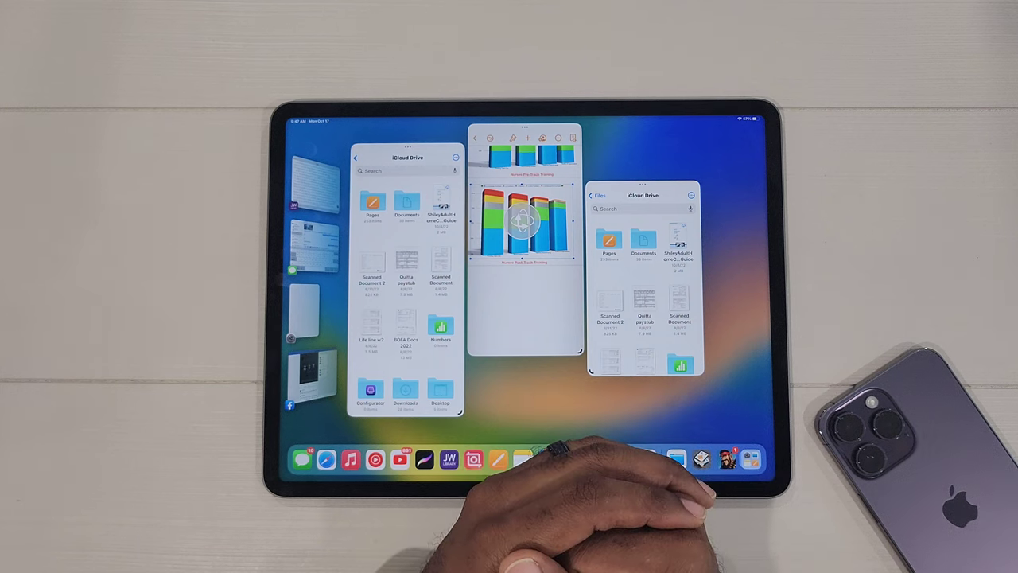